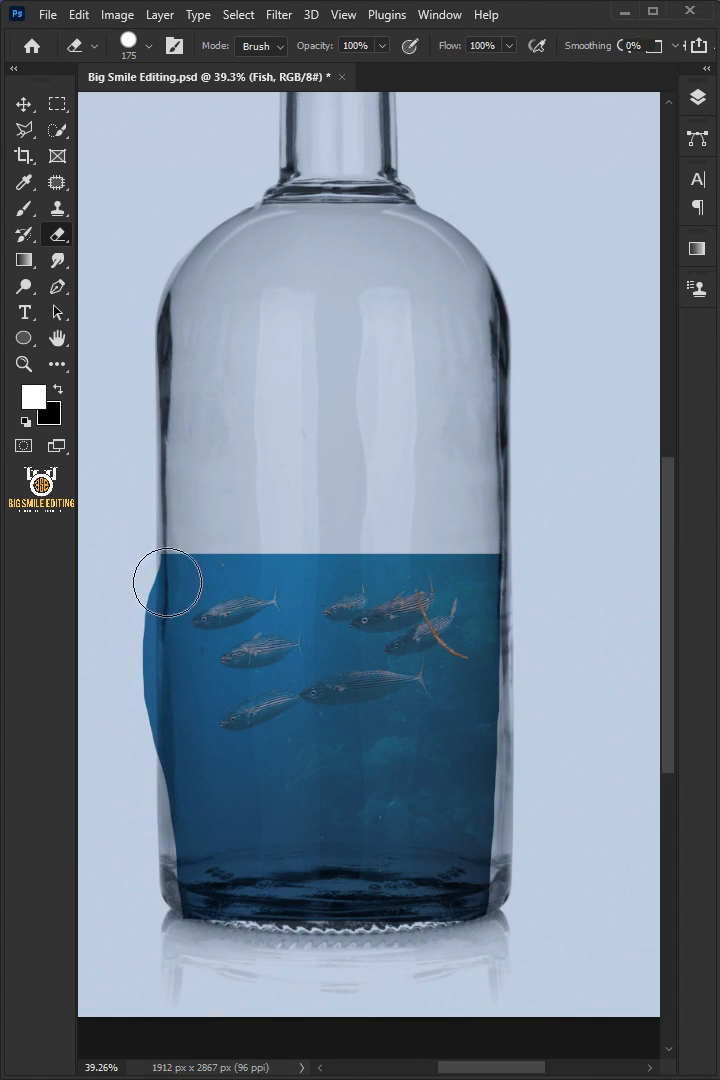
# Scale the Fish layer down so it covers only the bottle's lower part and commit
pyautogui.moveTo(168, 584); pyautogui.dragTo(172, 896)
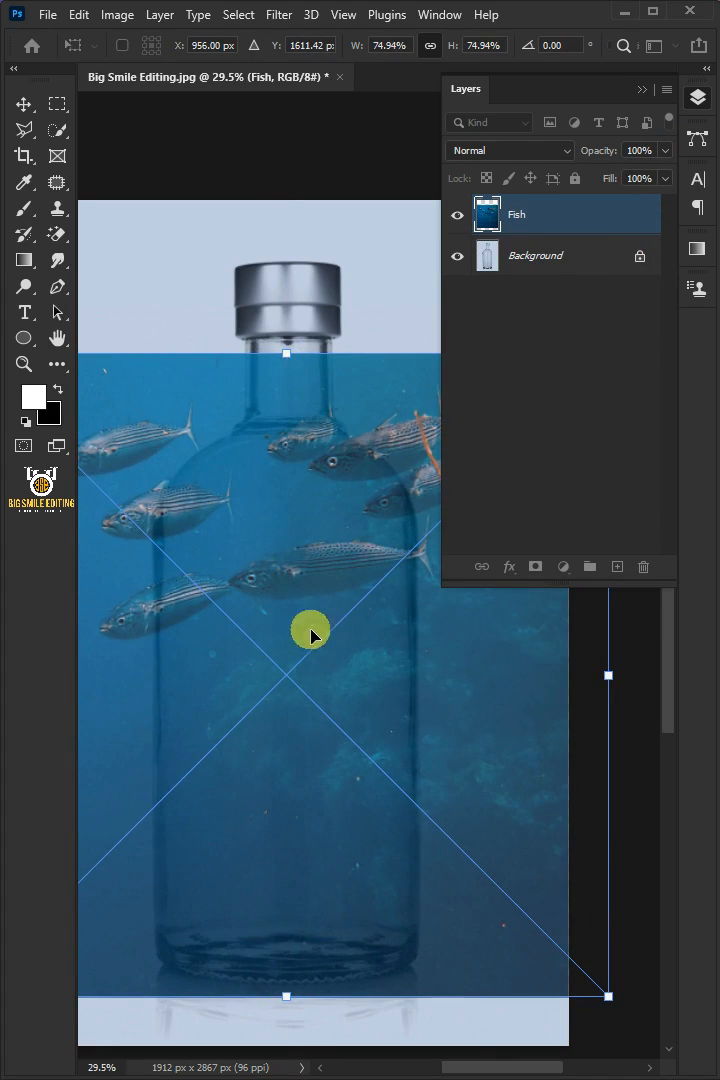
pyautogui.moveTo(286, 352); pyautogui.dragTo(286, 696)
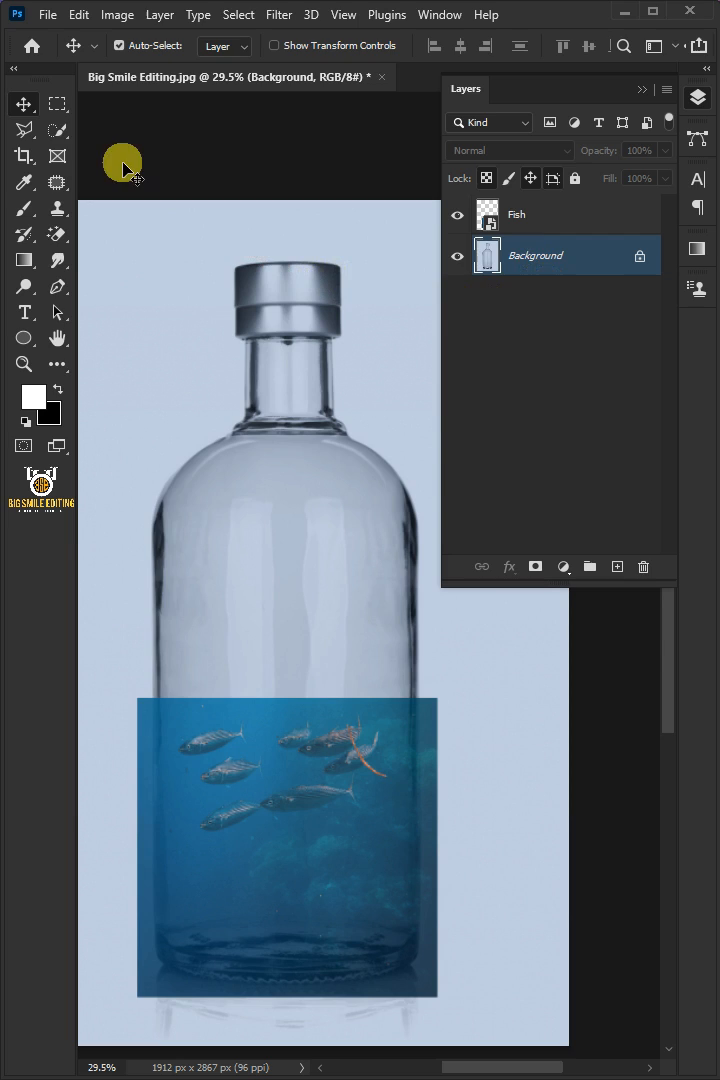
# Quick-select the bottle shape and mask the Fish layer to its outline
pyautogui.click(58, 128)
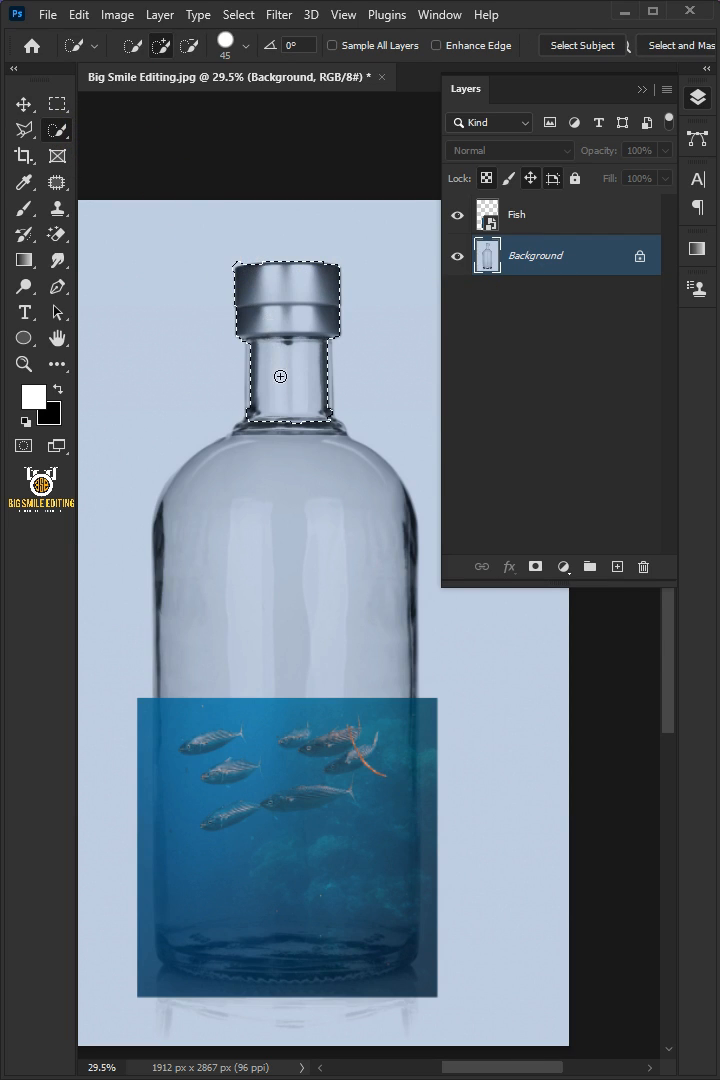
pyautogui.click(536, 256)
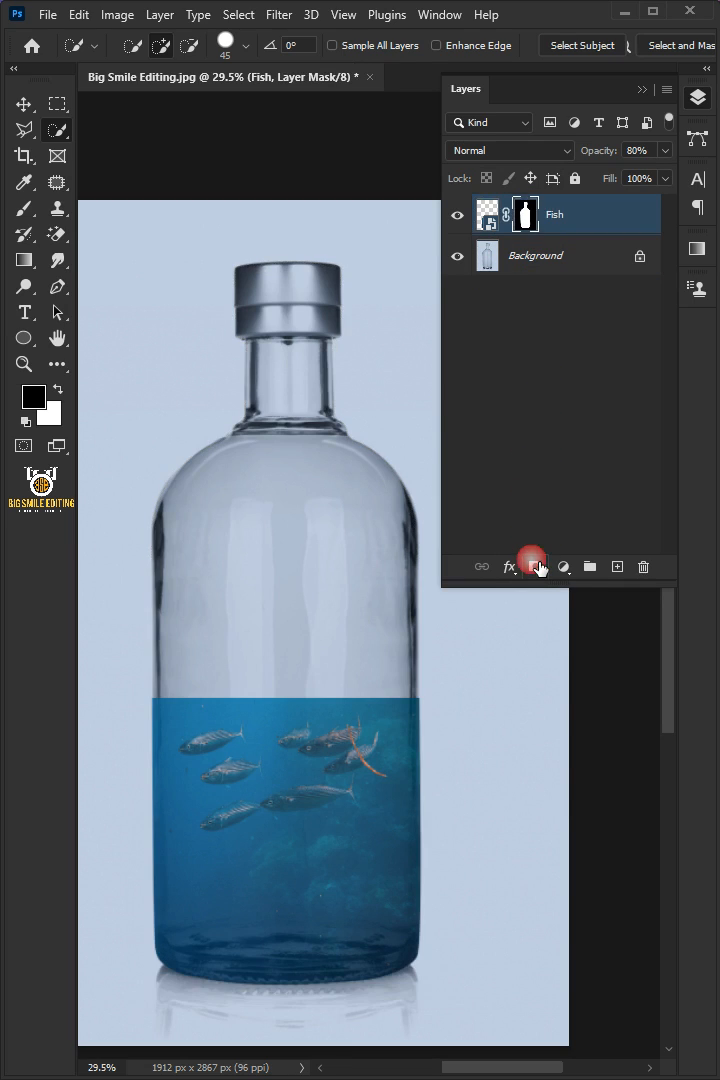
pyautogui.click(504, 150)
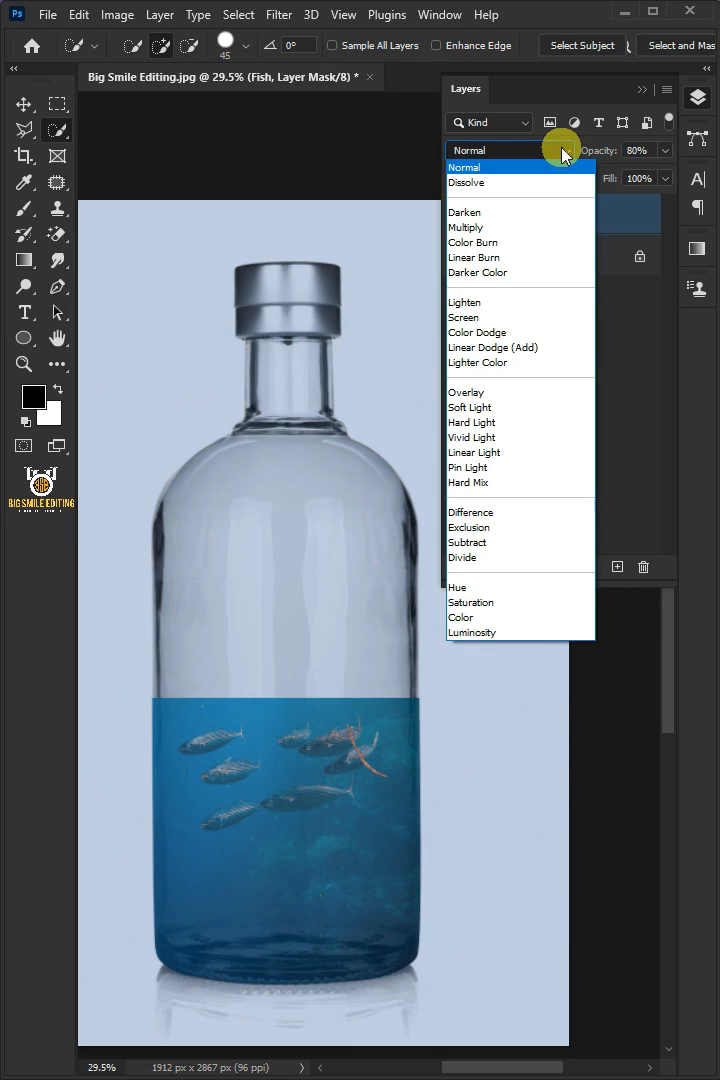
# Blend Fish as Multiply and its duplicate as Screen at 60% opacity
pyautogui.click(466, 228)
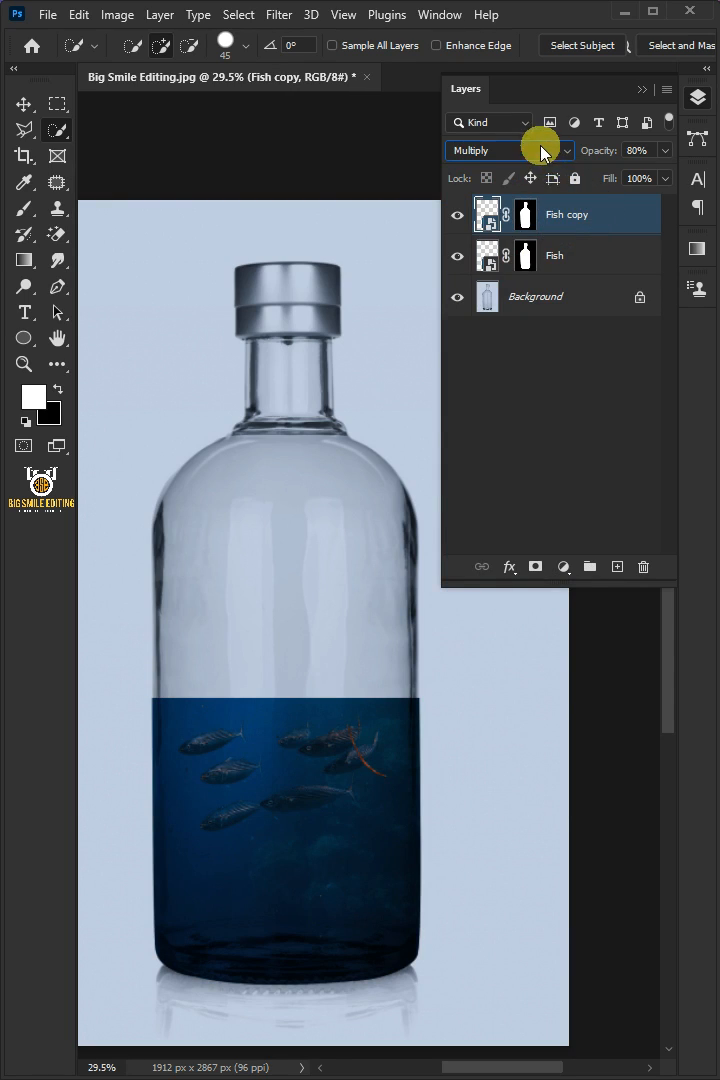
pyautogui.click(510, 150)
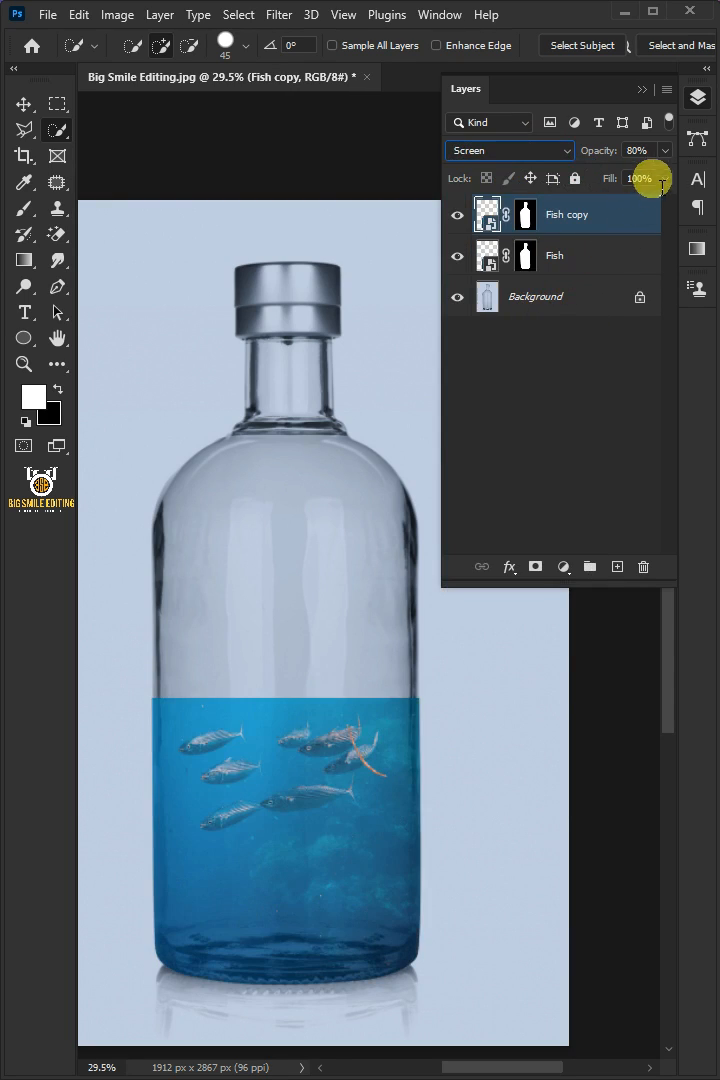
pyautogui.moveTo(660, 178); pyautogui.dragTo(624, 178)
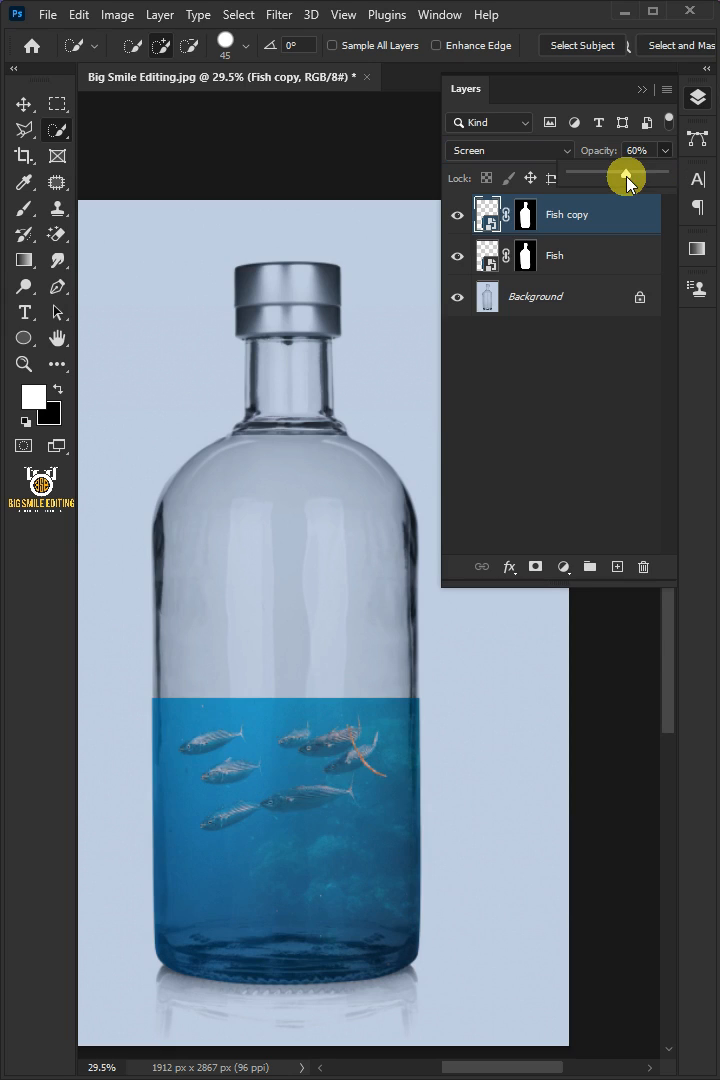
# Place the island image above Background at 80% opacity, moved up above the water line
pyautogui.click(536, 296)
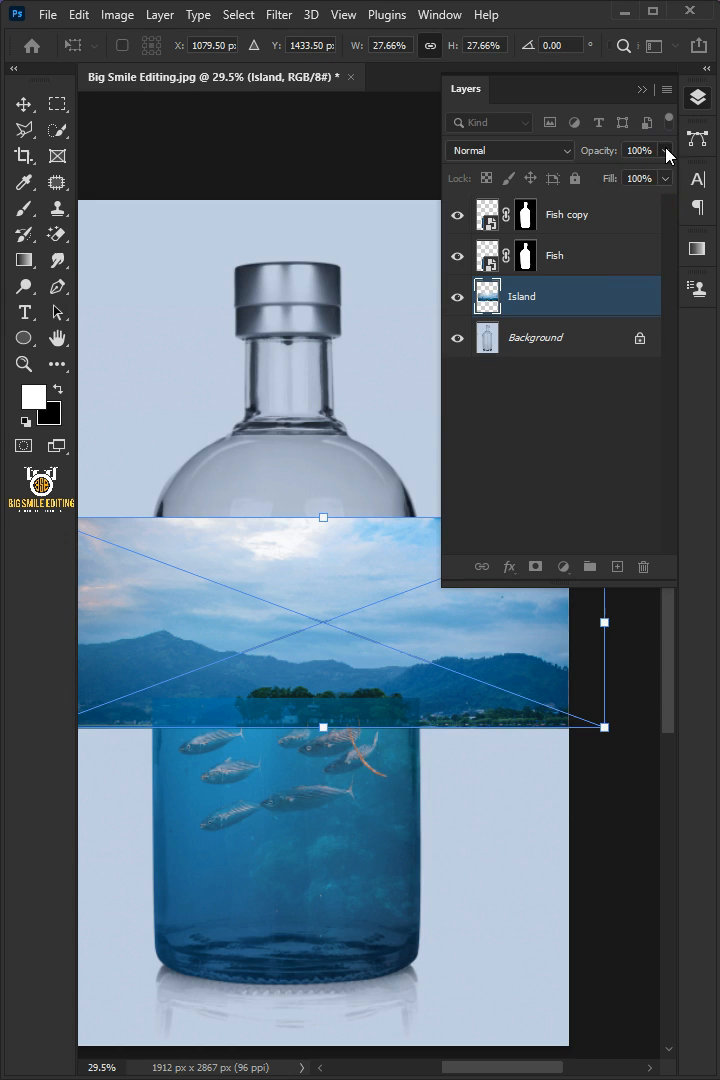
pyautogui.moveTo(668, 156); pyautogui.dragTo(620, 172)
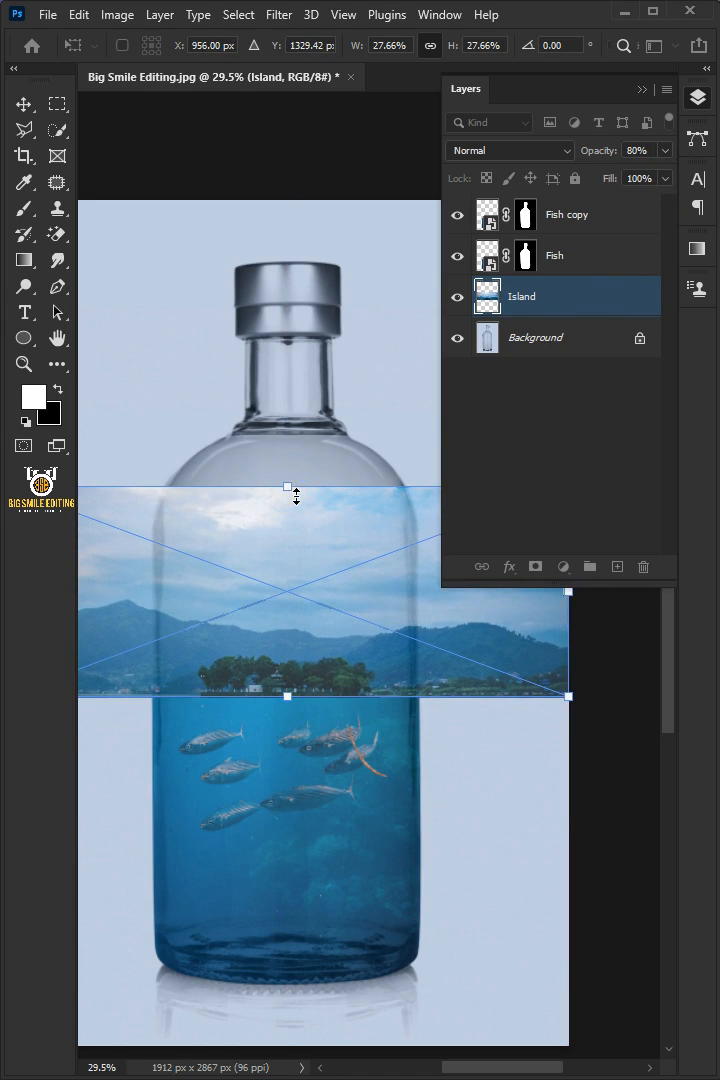
pyautogui.moveTo(288, 488); pyautogui.dragTo(296, 412)
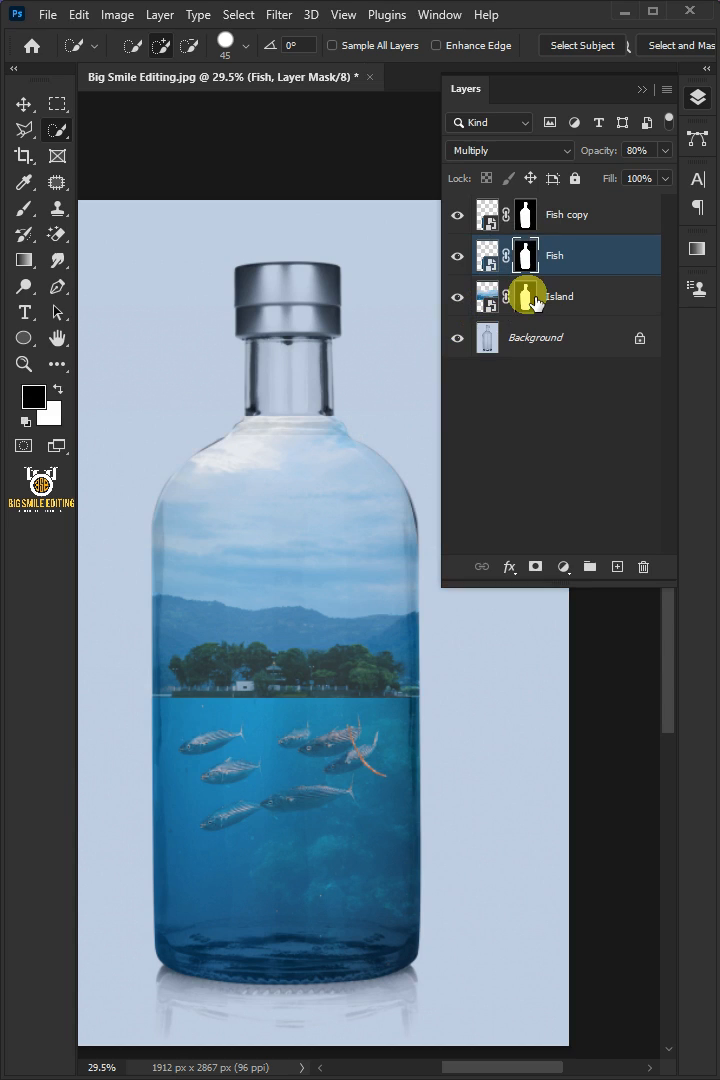
# Blend the Island layer as Multiply and its copies as Screen, the last at 60% opacity
pyautogui.click(508, 150)
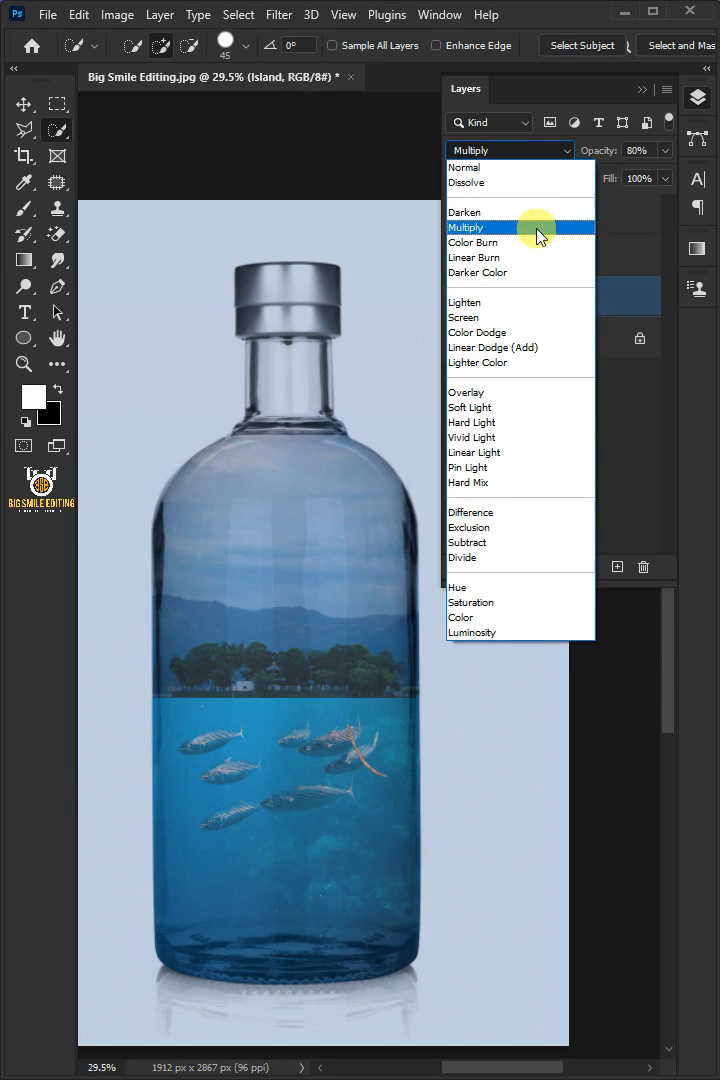
pyautogui.click(466, 228)
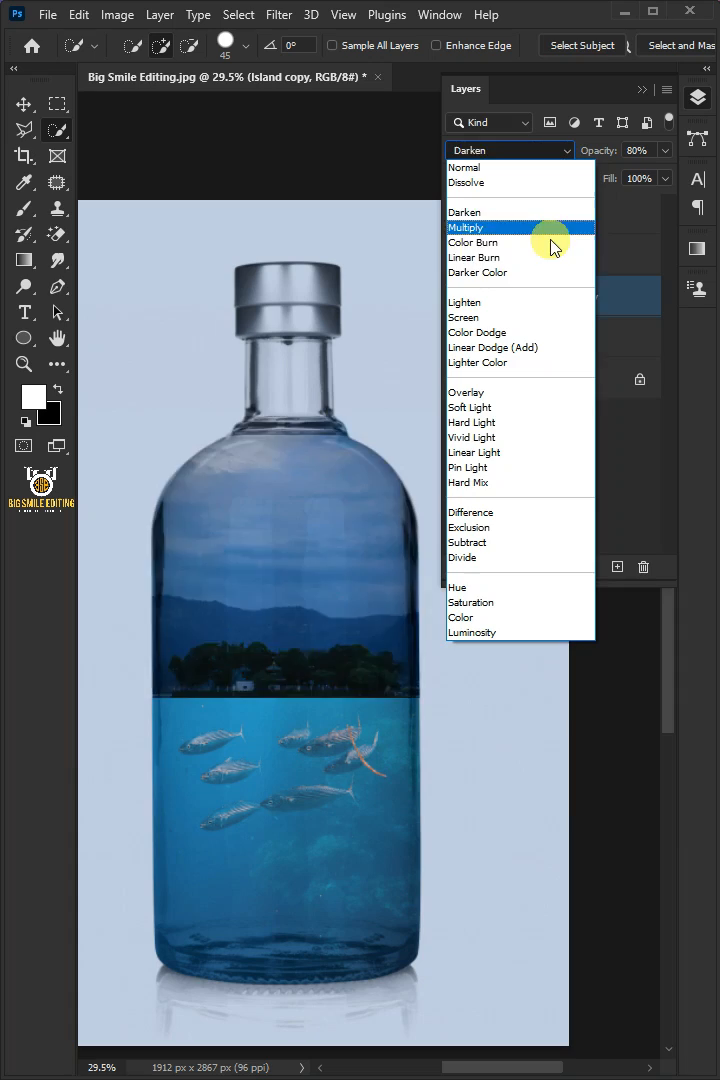
pyautogui.click(464, 316)
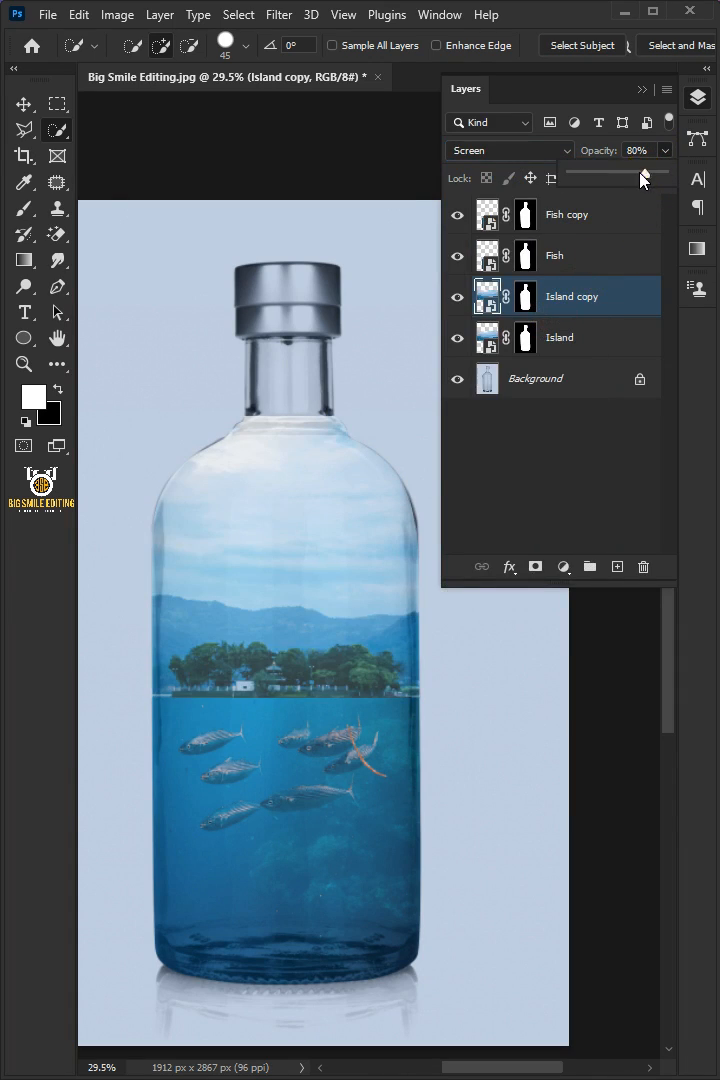
pyautogui.moveTo(644, 172); pyautogui.dragTo(626, 172)
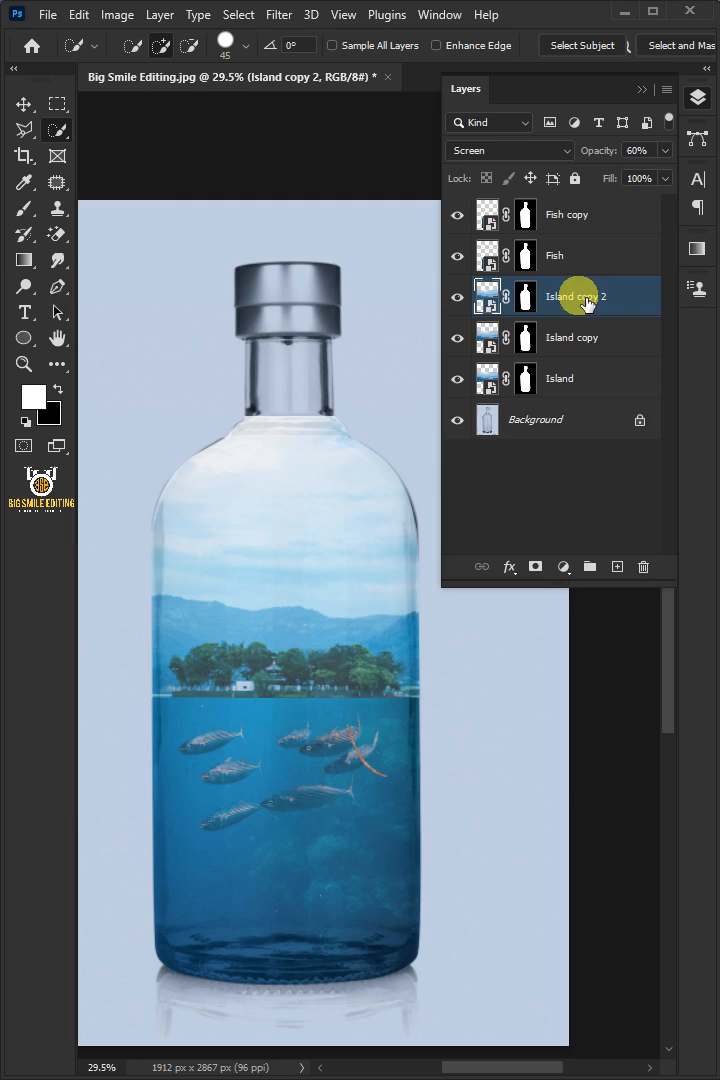
# Rename the island duplicate to 'shadows', flip it vertically and commit the placement
pyautogui.doubleClick(572, 296)
pyautogui.write('shadows')
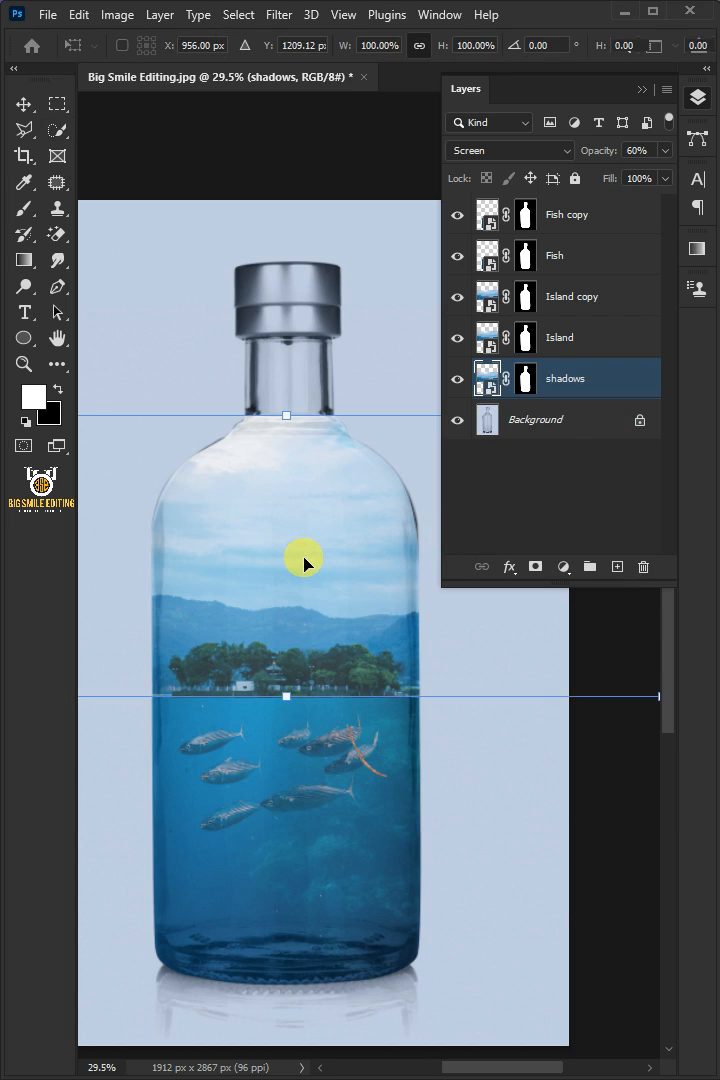
pyautogui.rightClick(304, 564)
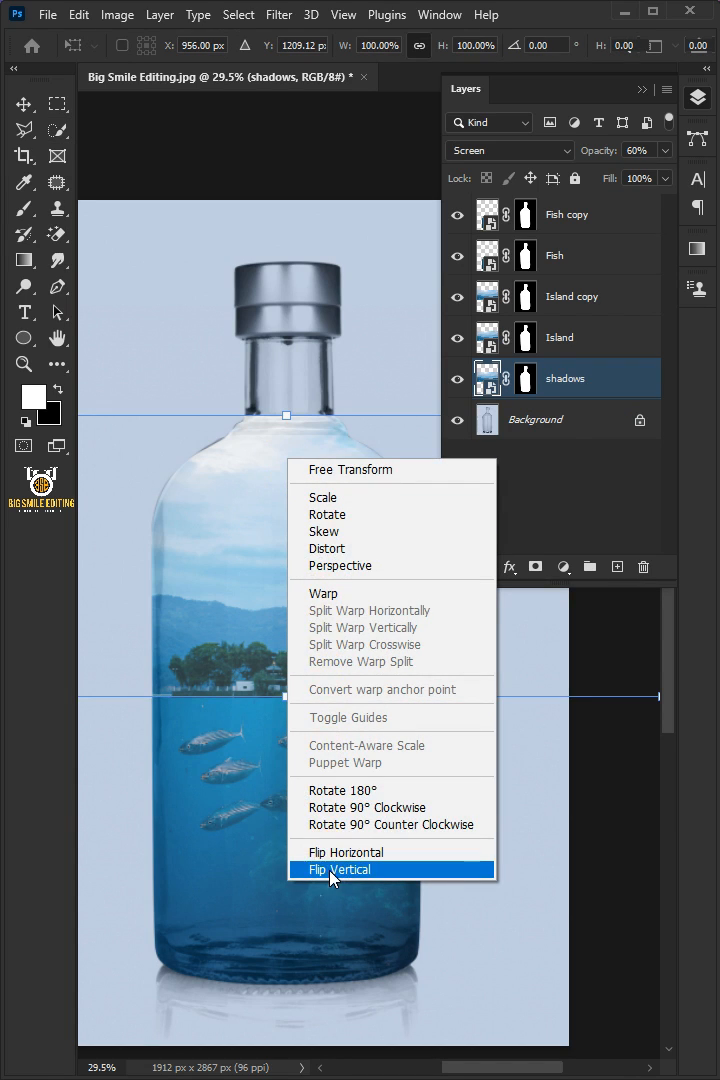
pyautogui.click(340, 868)
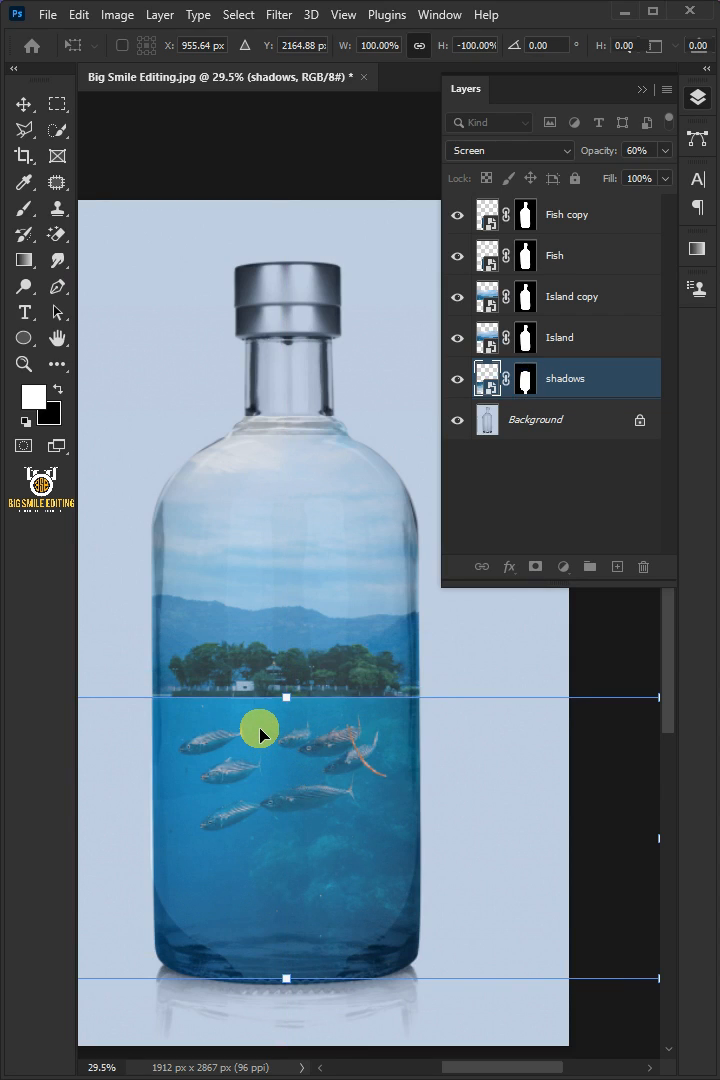
pyautogui.click(508, 150)
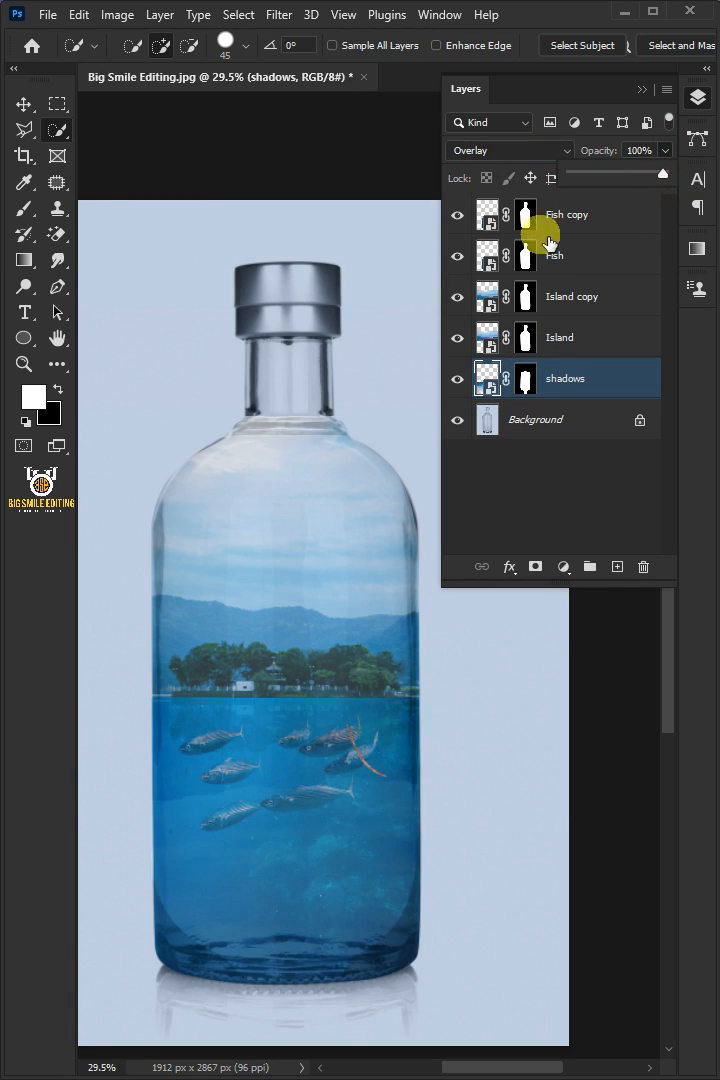
# Paint black (#000000) into the shadows mask over the bottle's bottom and the fish
pyautogui.click(24, 208)
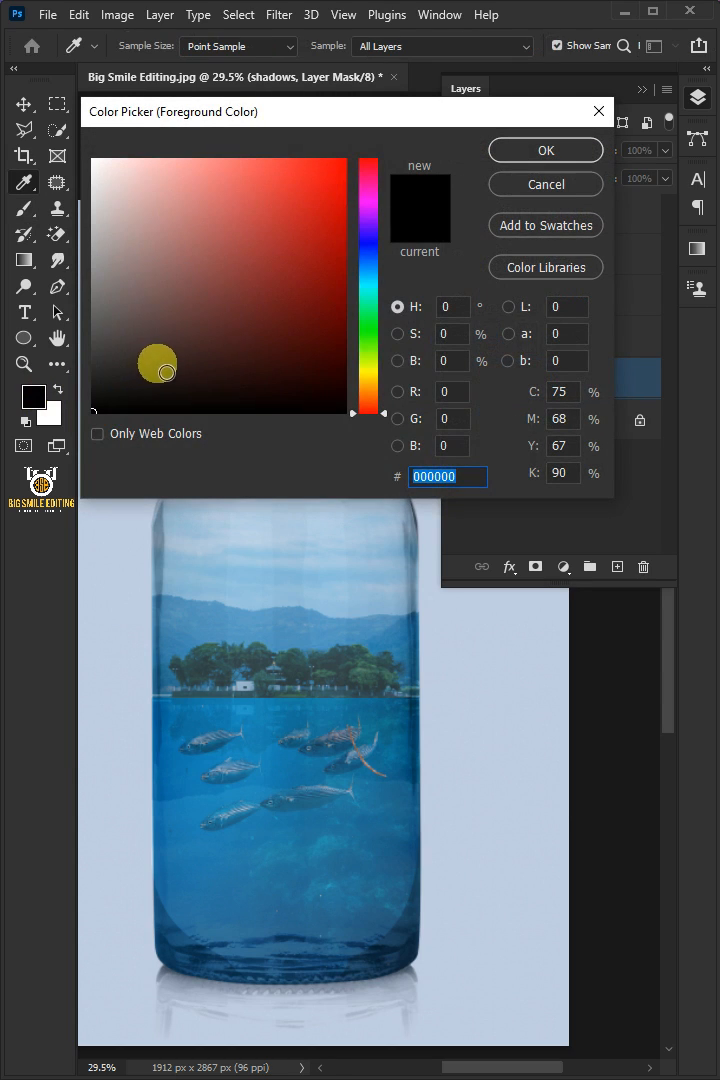
pyautogui.click(544, 150)
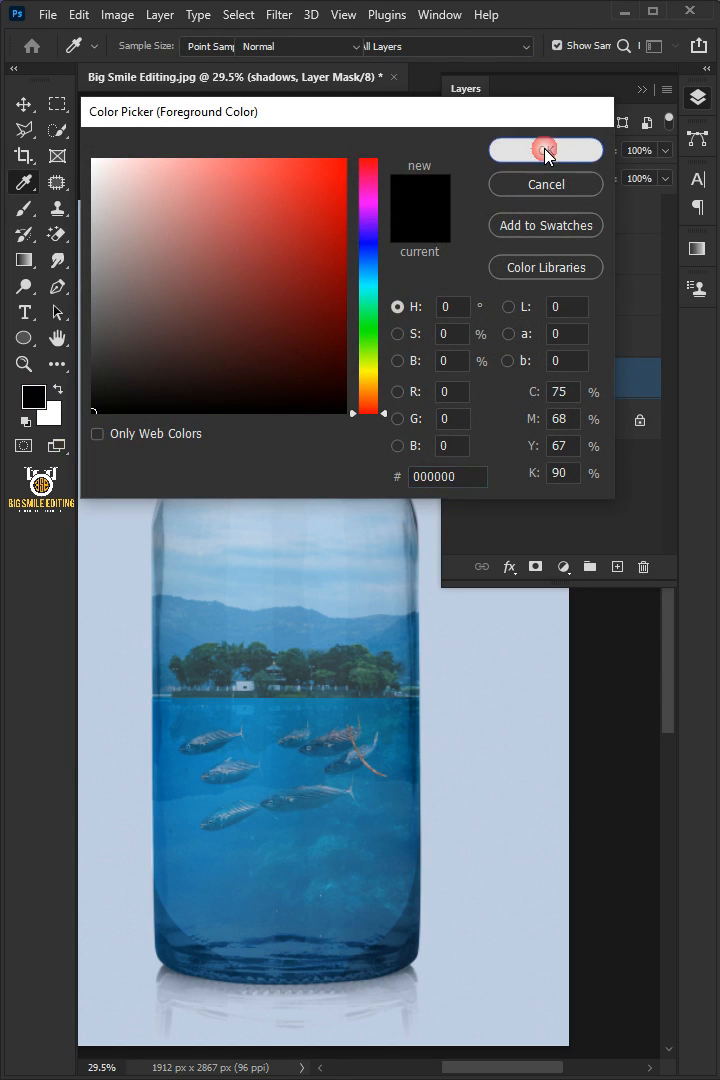
pyautogui.click(544, 150)
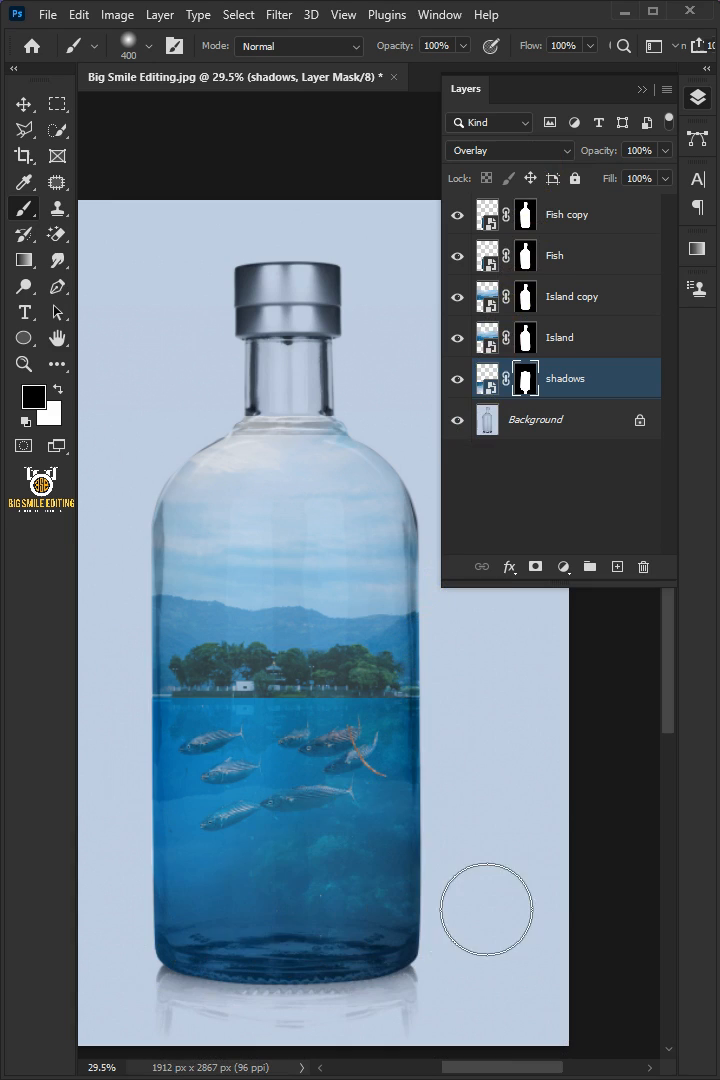
pyautogui.moveTo(488, 908); pyautogui.dragTo(372, 824)
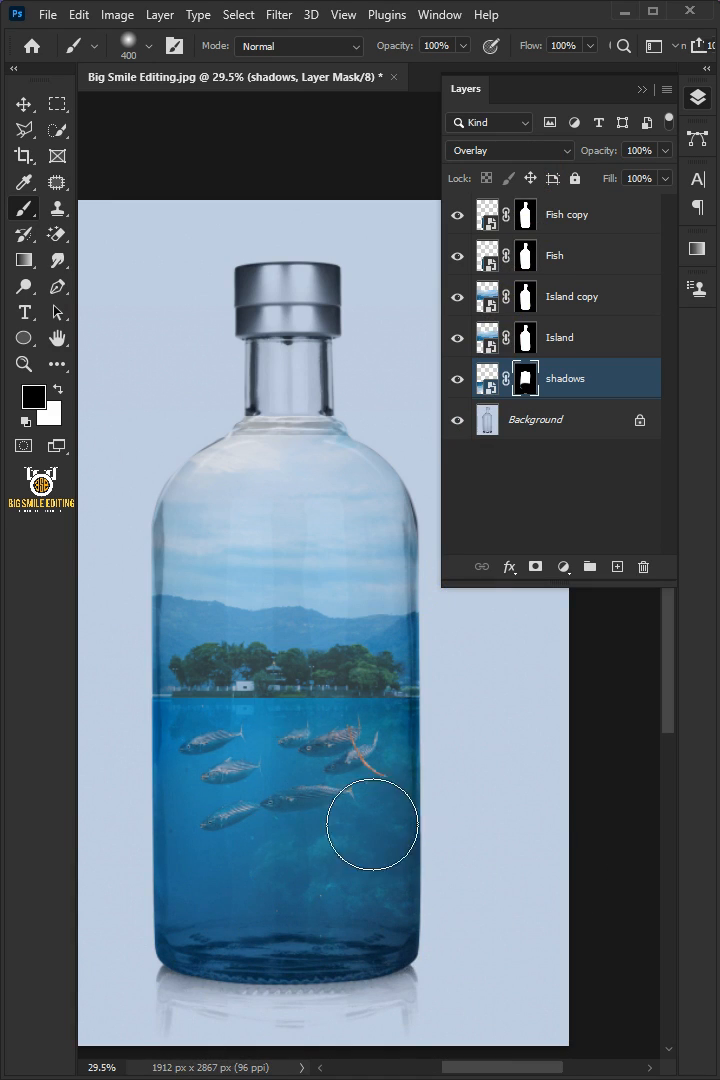
pyautogui.moveTo(372, 824); pyautogui.dragTo(304, 848)
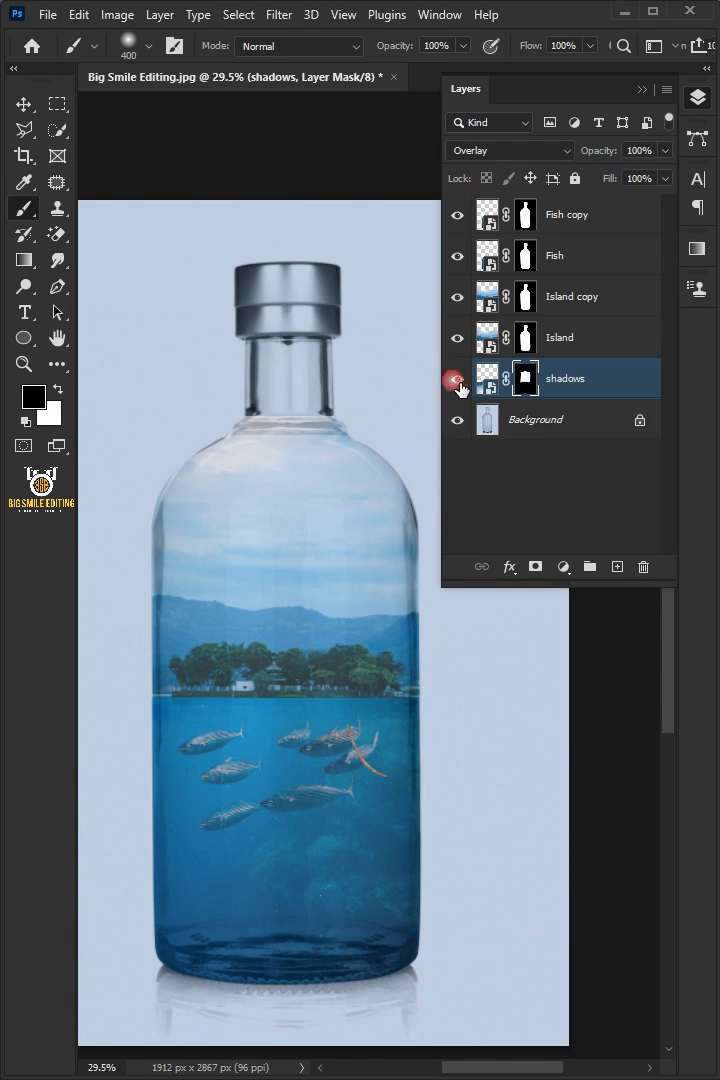
# Stamp the visible layers into Layer 1 and convert it to a smart object
pyautogui.click(568, 214)
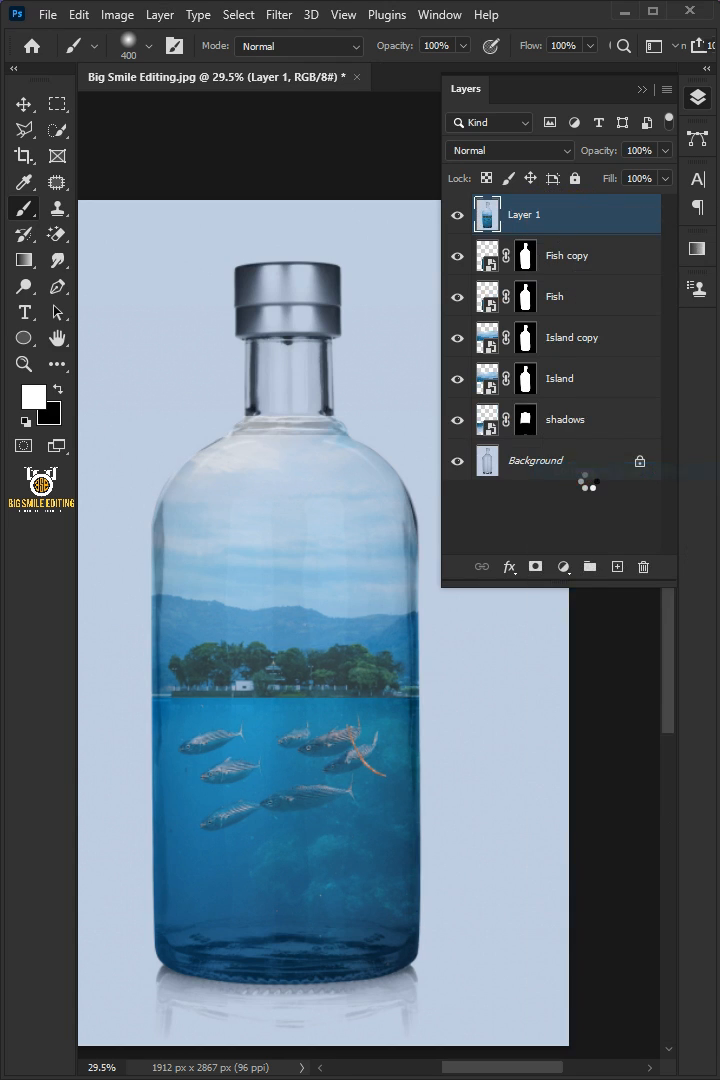
pyautogui.click(276, 14)
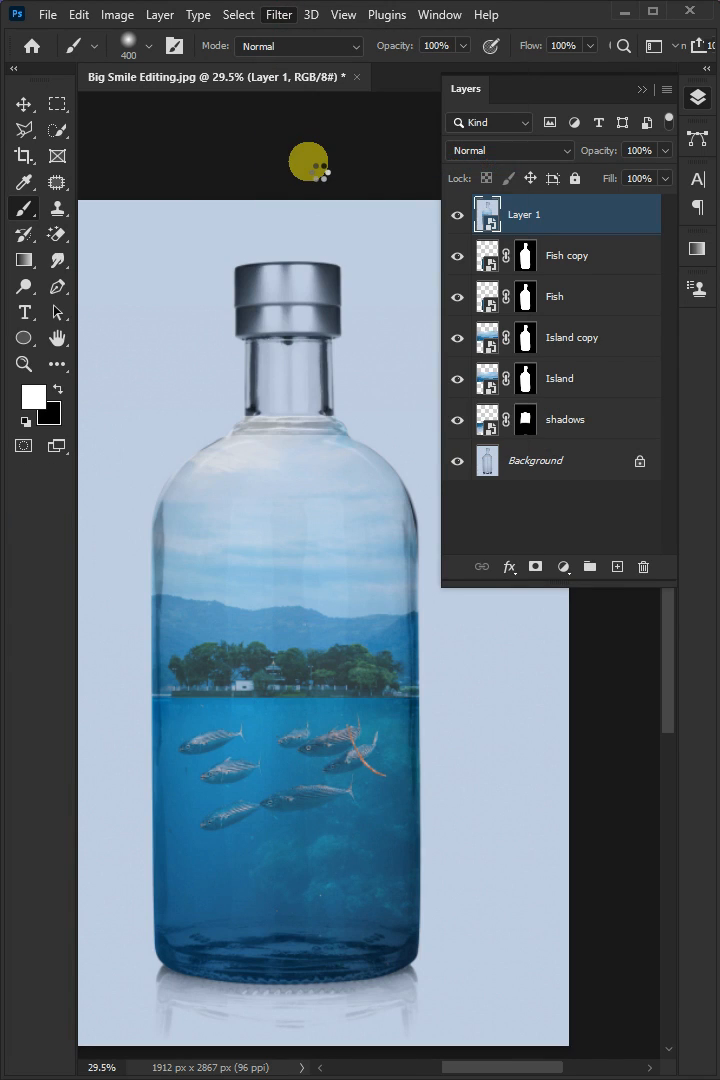
# In Camera Raw set Temperature -12, Tint -9 and Contrast +15 on Layer 1
pyautogui.click(278, 14)
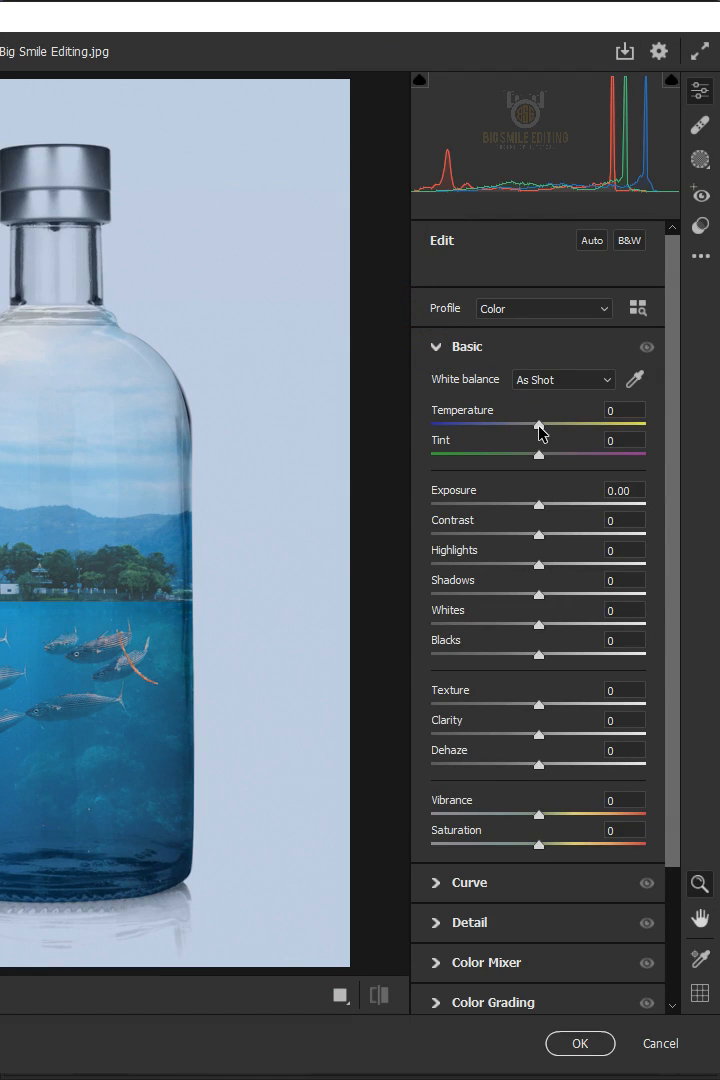
pyautogui.moveTo(536, 426); pyautogui.dragTo(526, 426)
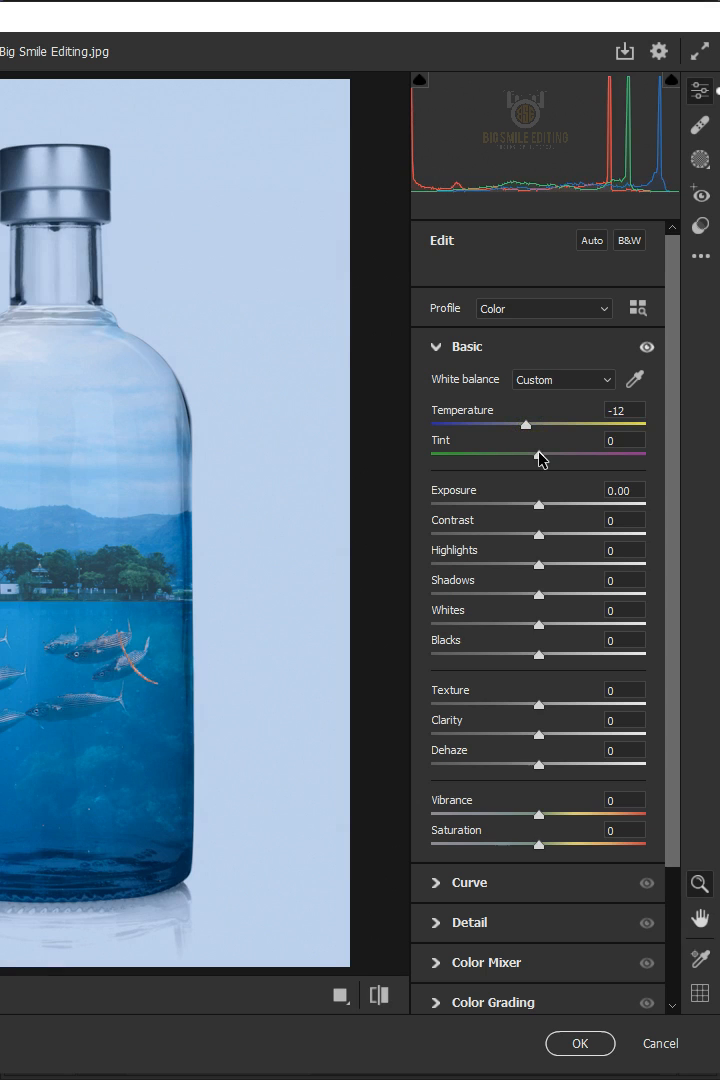
pyautogui.moveTo(538, 456); pyautogui.dragTo(528, 456)
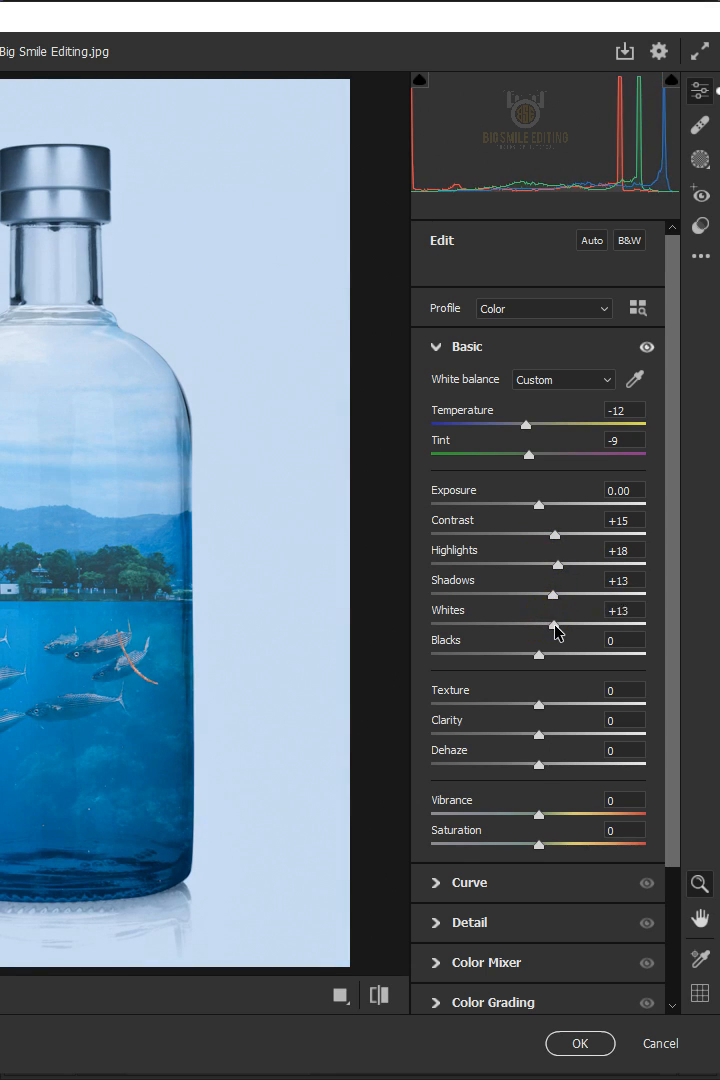
# Set Whites +27, Blacks -13, Texture +12, Dehaze +12, Saturation -10 and apply the grade
pyautogui.moveTo(538, 656); pyautogui.dragTo(522, 656)
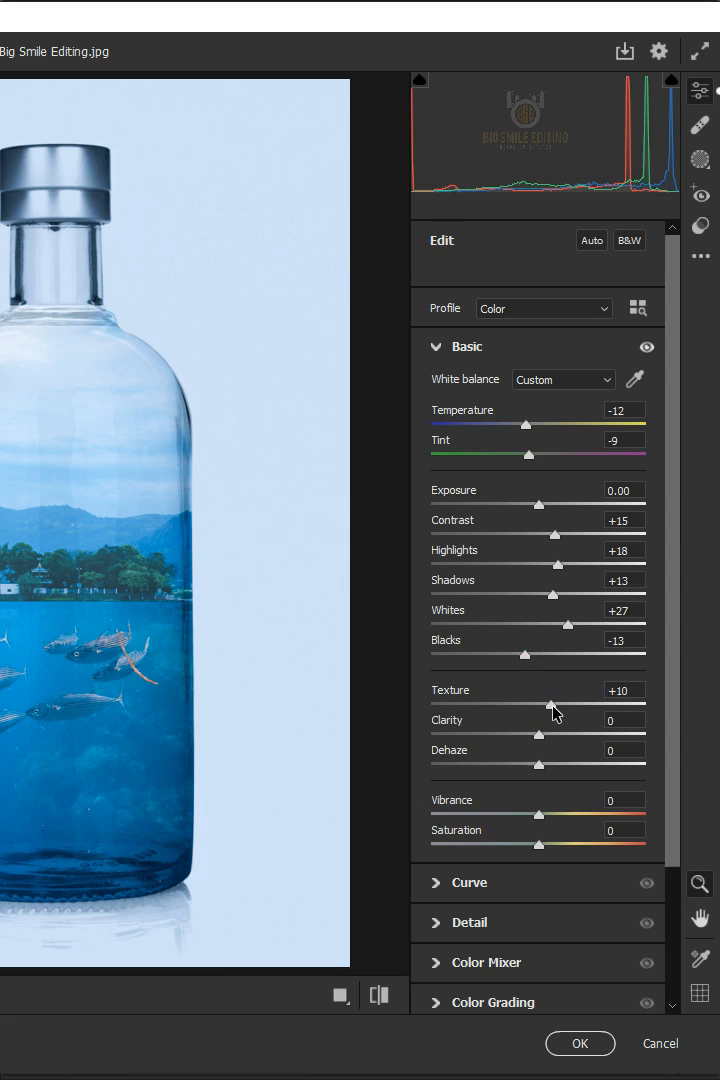
pyautogui.moveTo(540, 736); pyautogui.dragTo(548, 736)
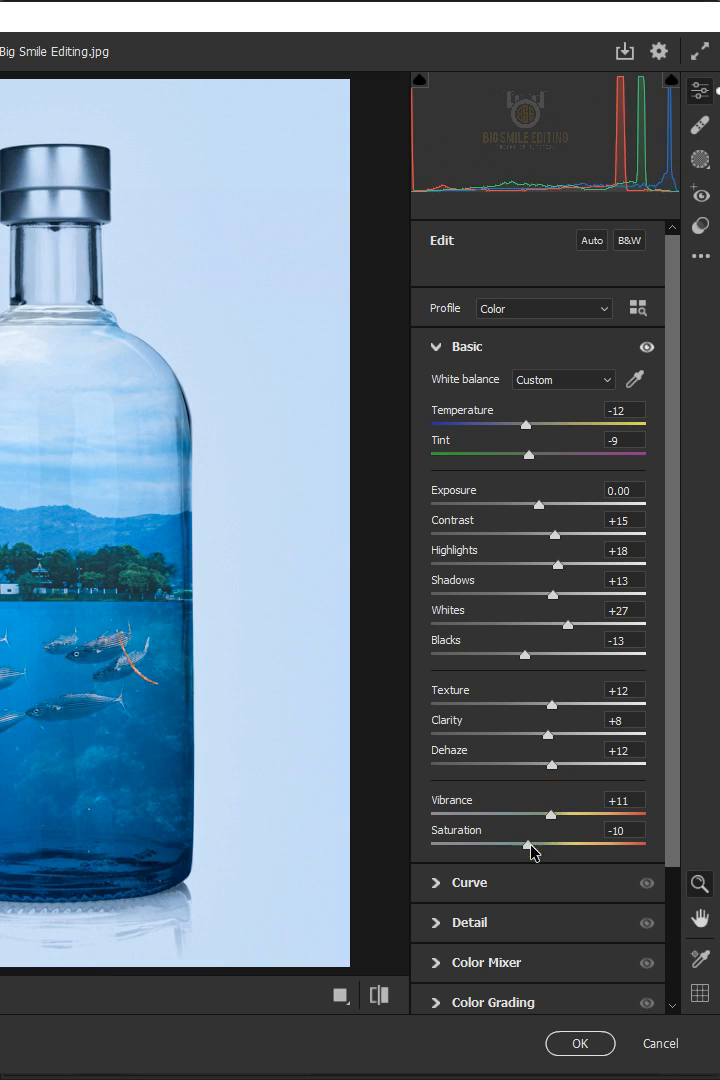
pyautogui.click(580, 1044)
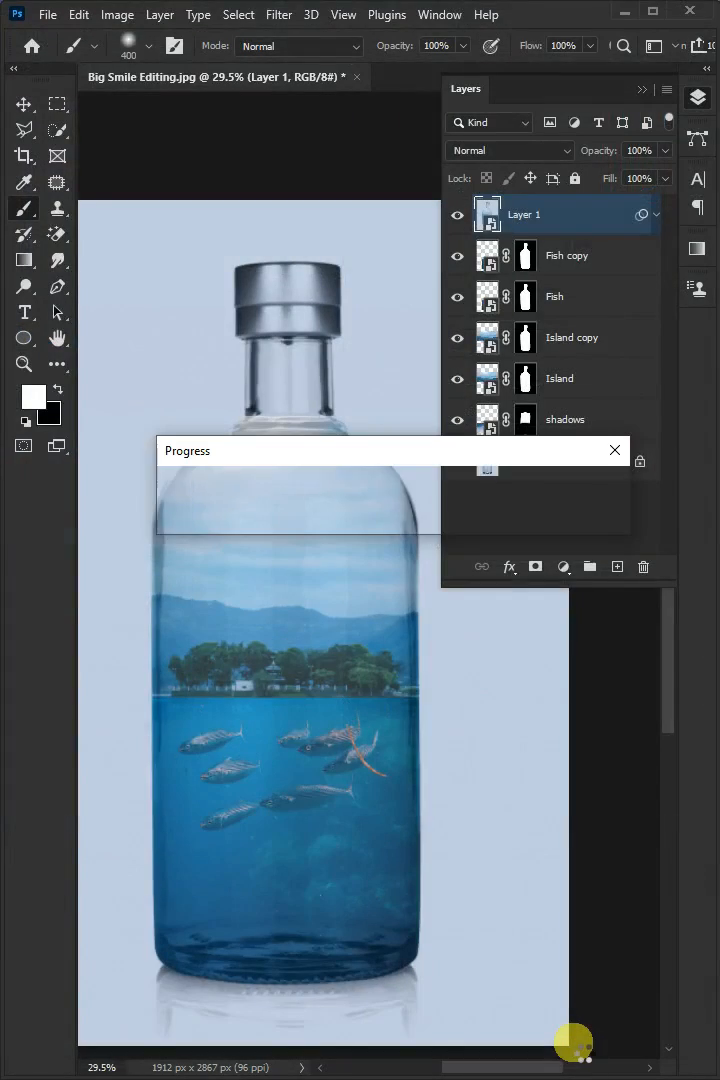